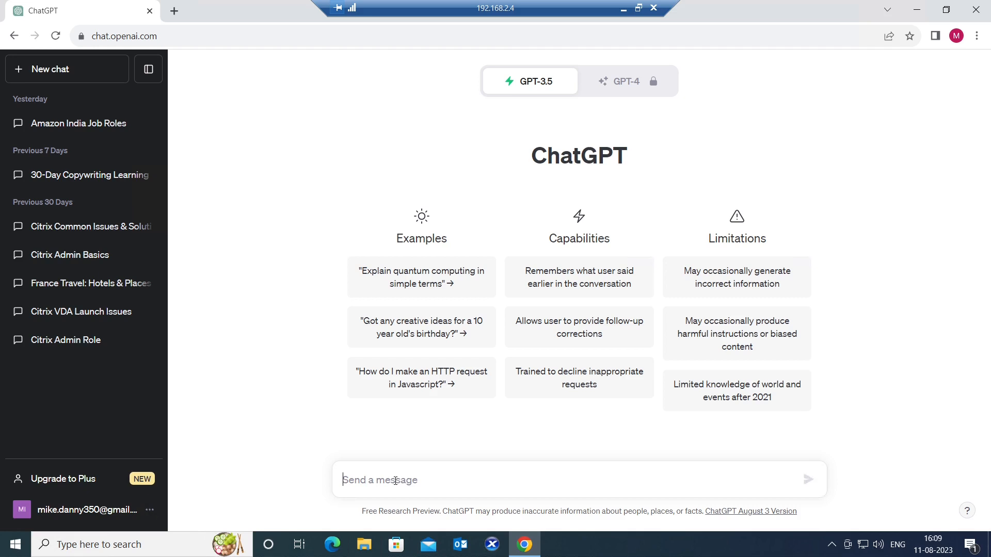
# Ask ChatGPT: 'Can you help me write a birthday message for my client, Mark, in a professional tone' and send it
pyautogui.write('Can you')
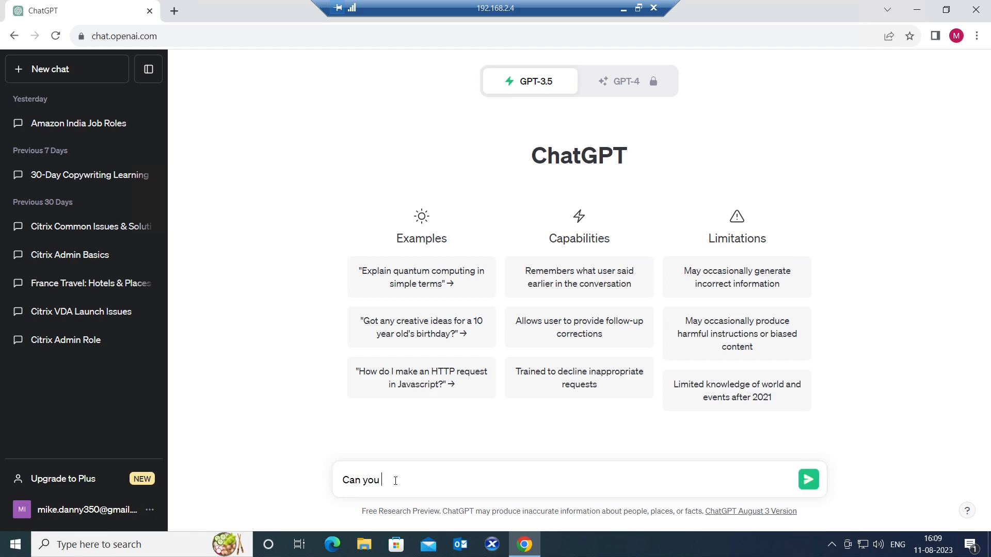
pyautogui.write('help me')
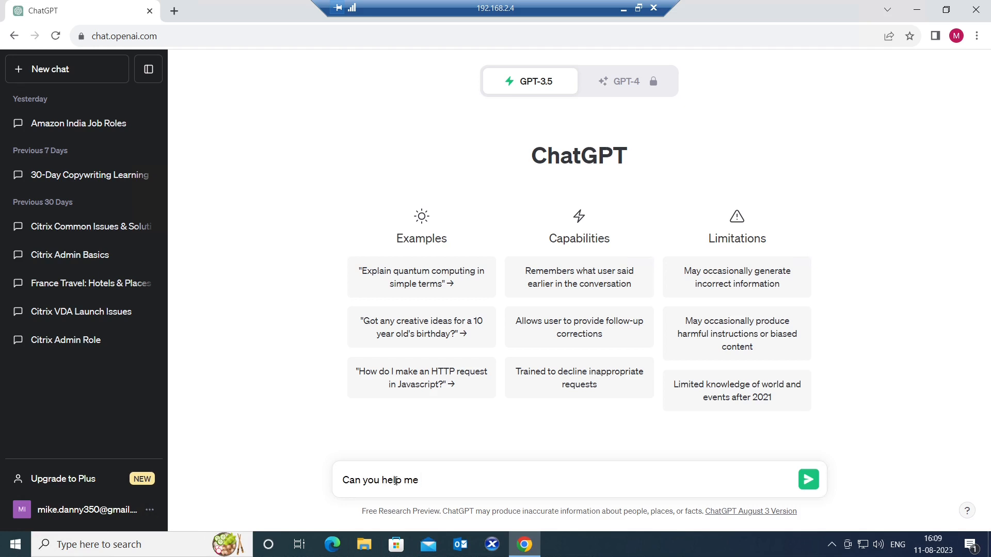
pyautogui.write('write a')
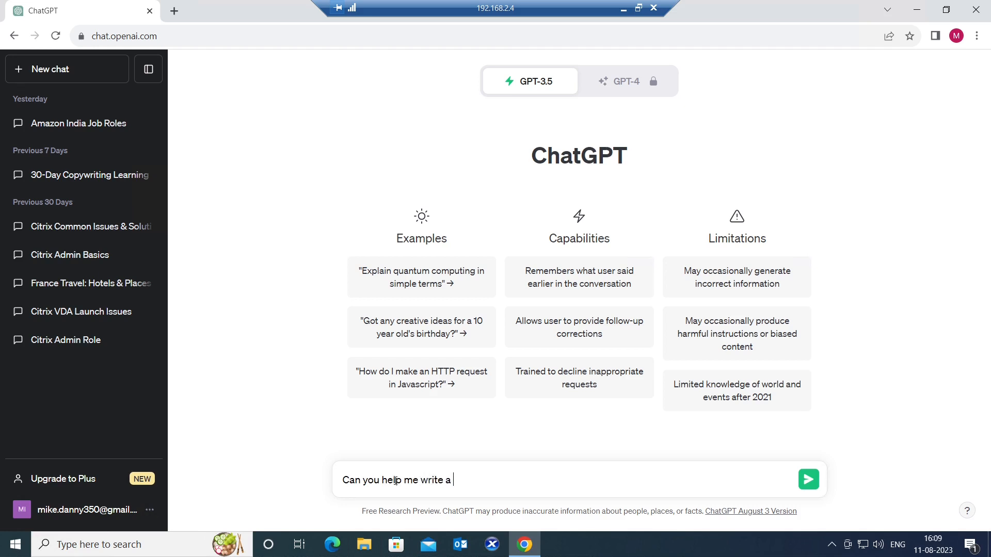
pyautogui.write('bitth')
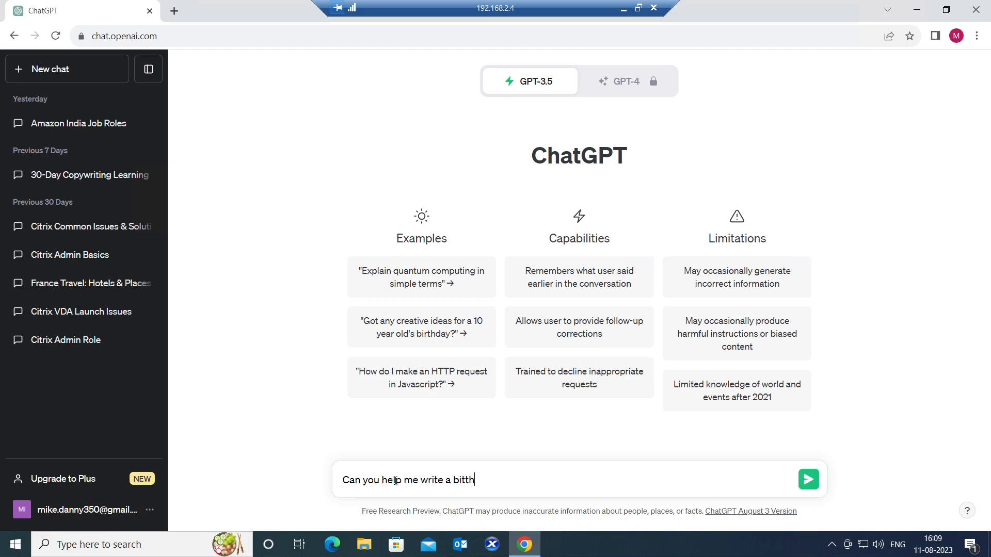
pyautogui.press('Backspace')
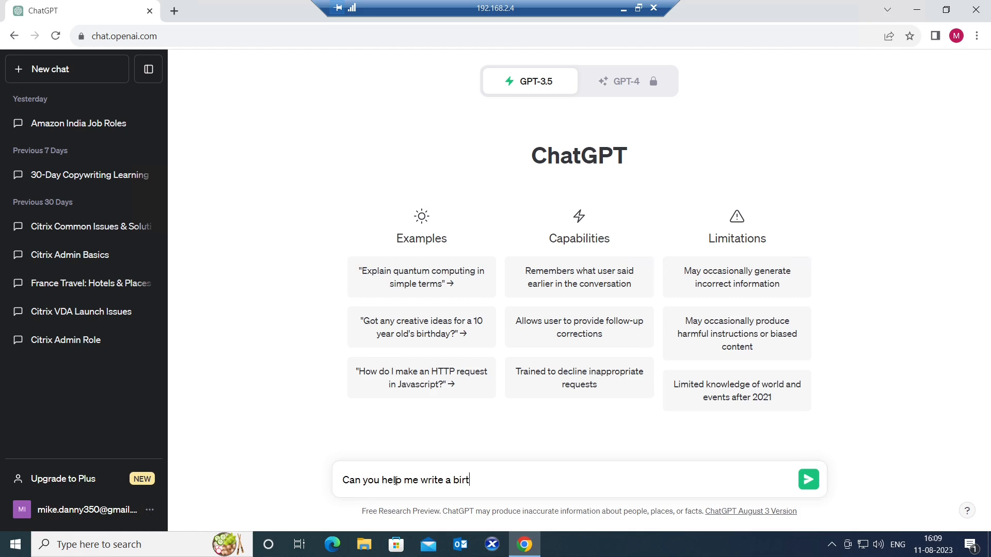
pyautogui.write('hday')
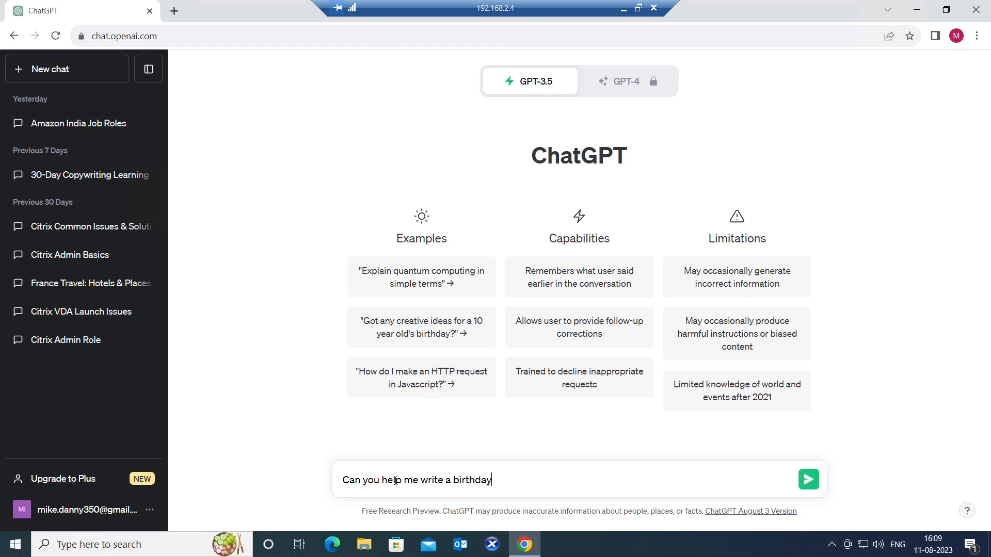
pyautogui.write('message')
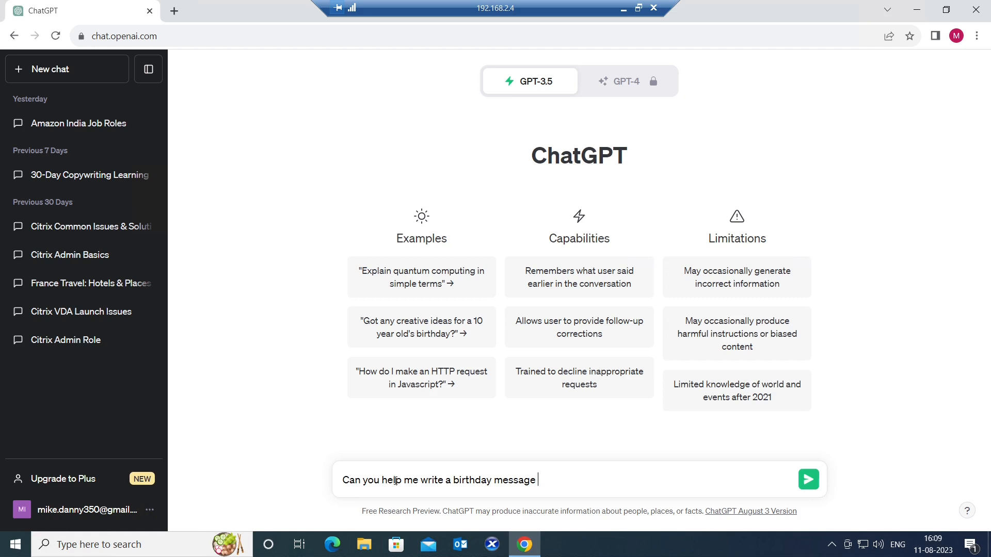
pyautogui.write('for')
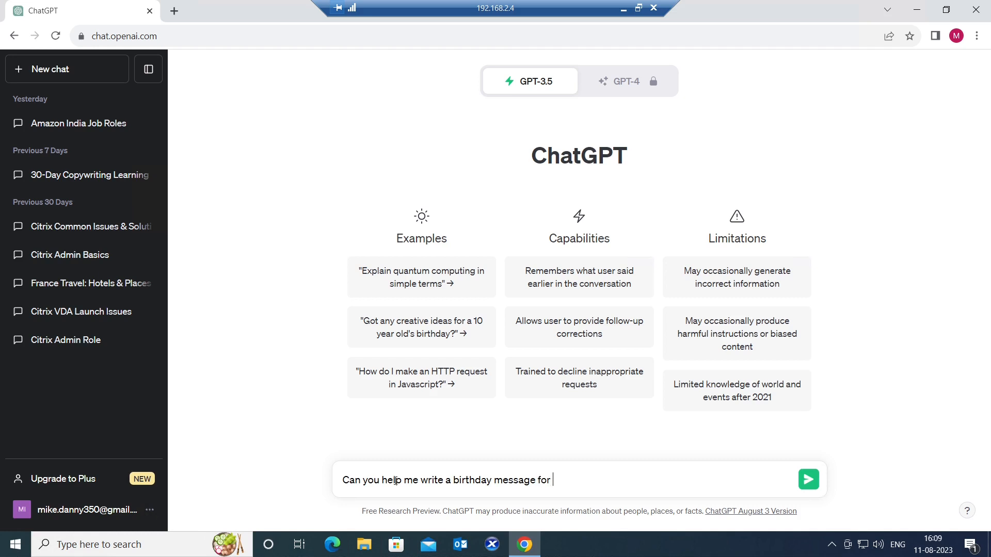
pyautogui.write('my Client')
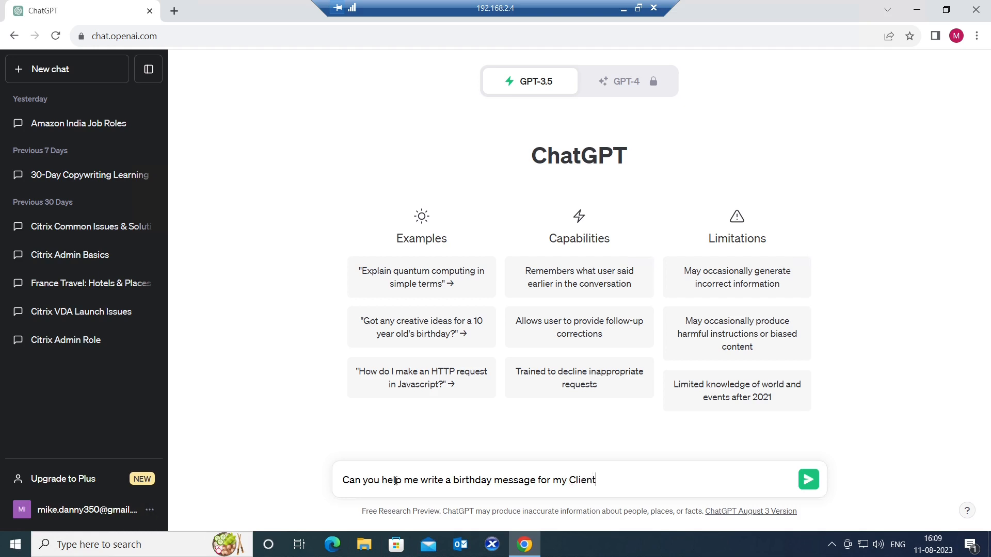
pyautogui.write(',')
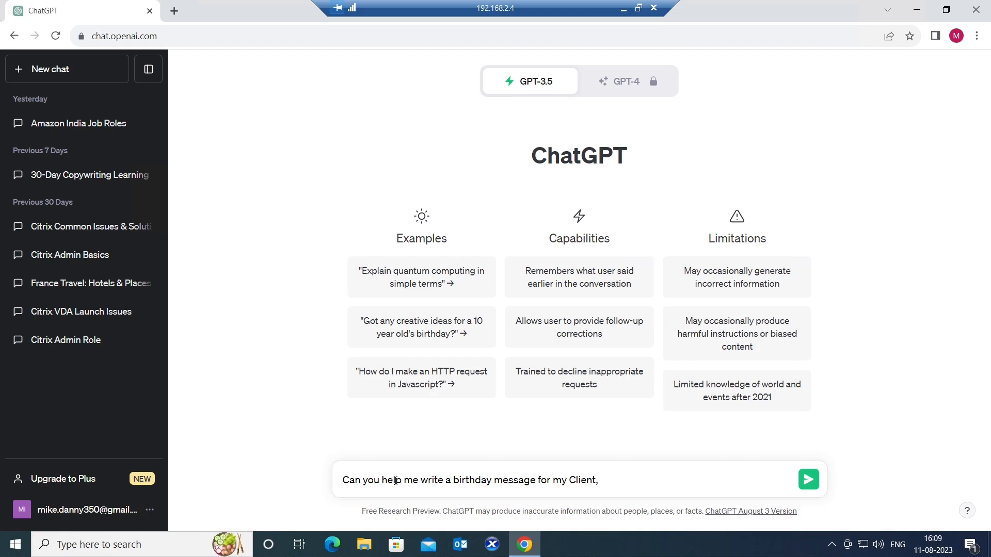
pyautogui.write('Mark')
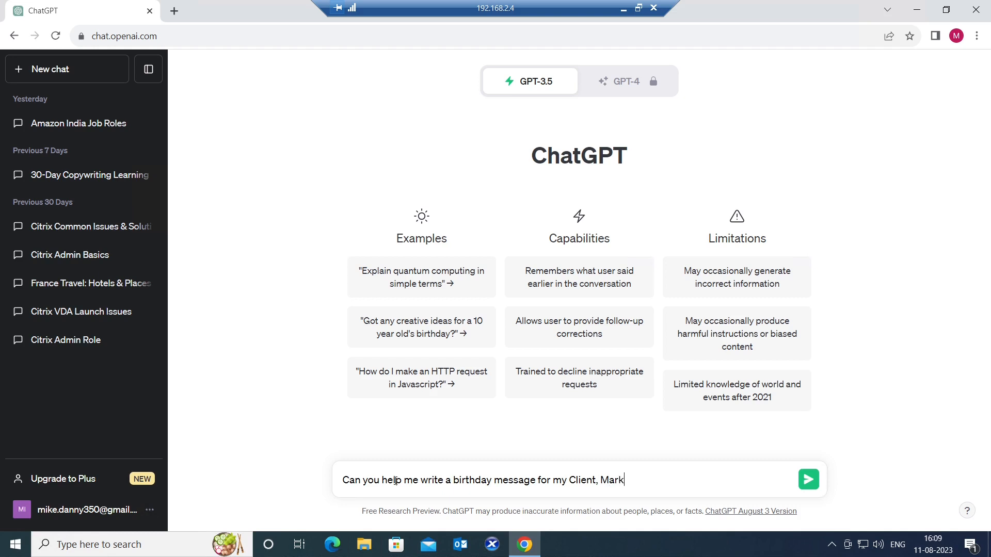
pyautogui.write('in a professional')
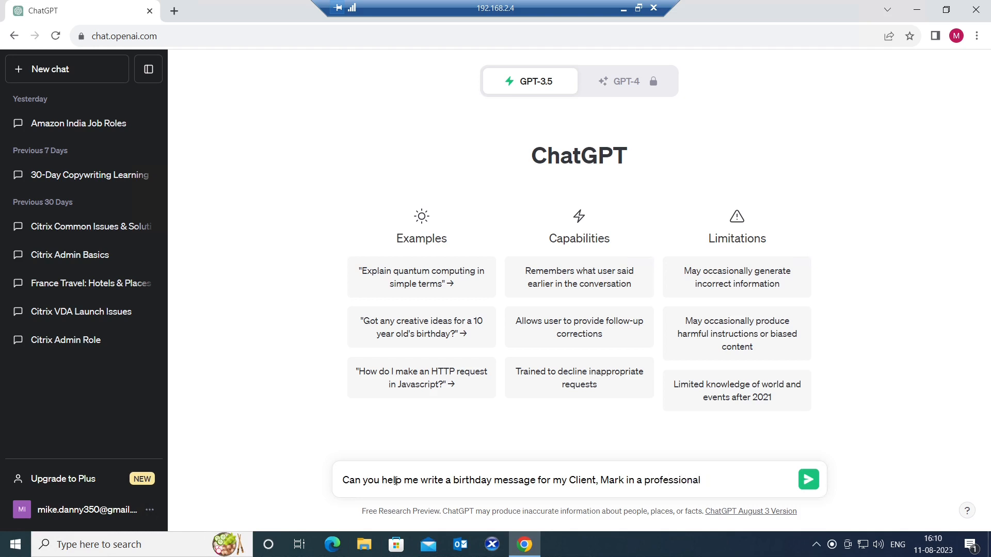
pyautogui.write('t')
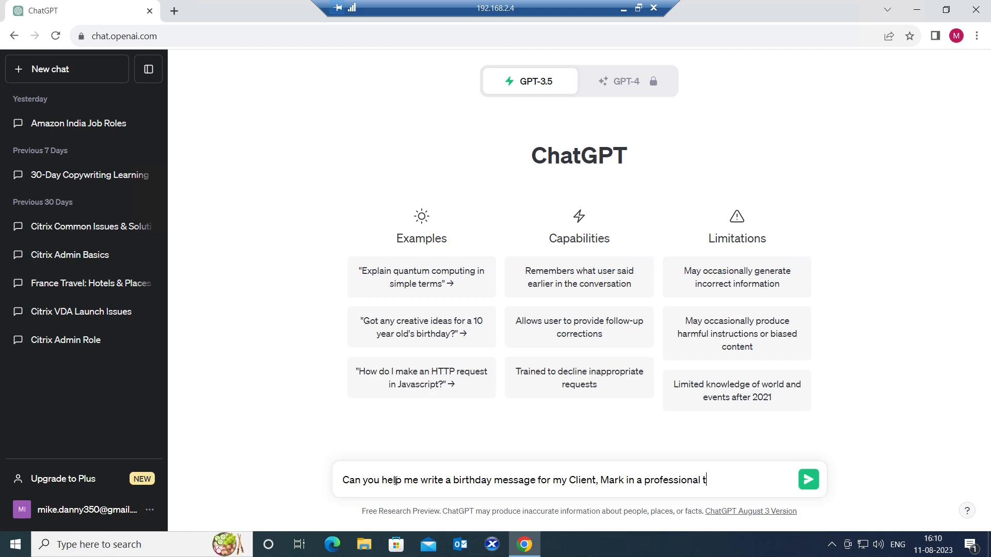
pyautogui.write('one?')
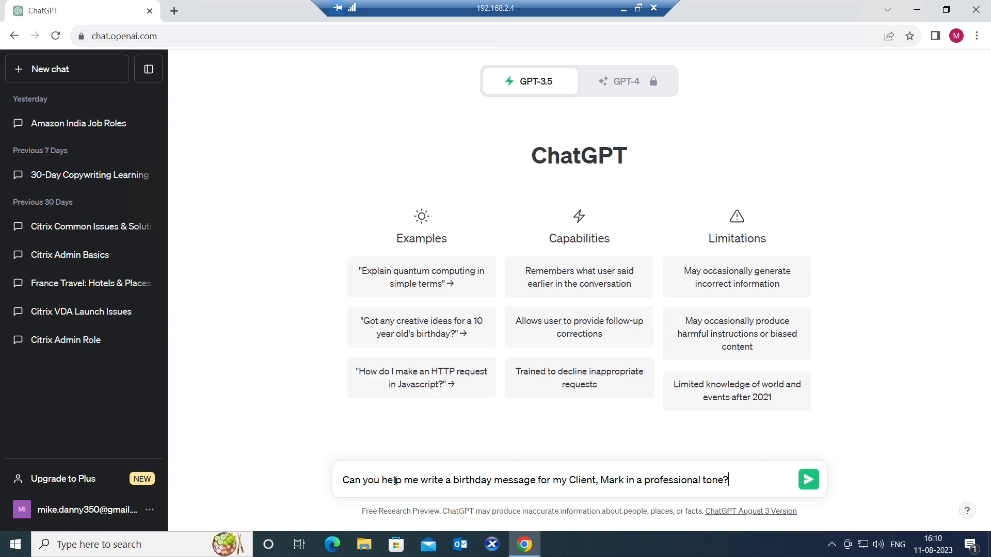
pyautogui.click(808, 480)
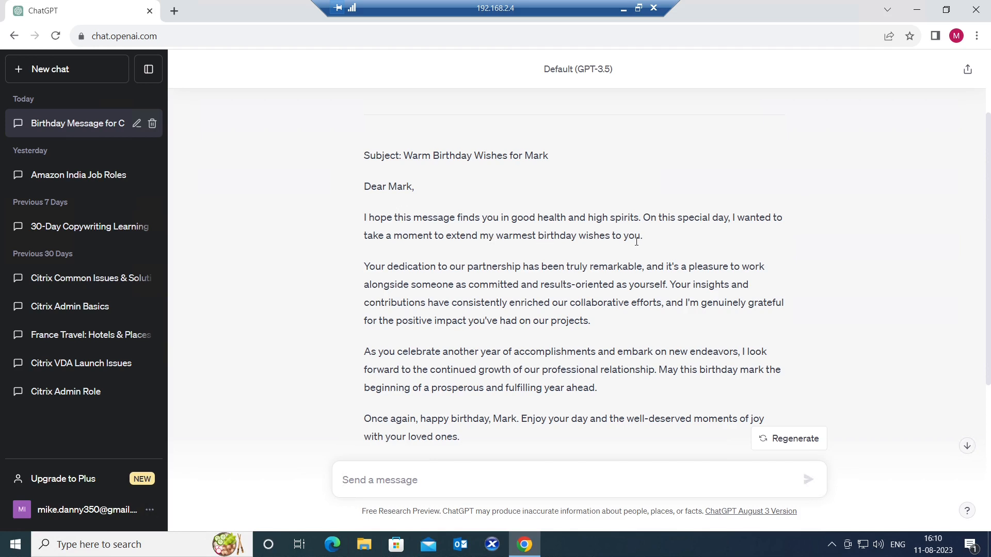
pyautogui.moveTo(707, 250)
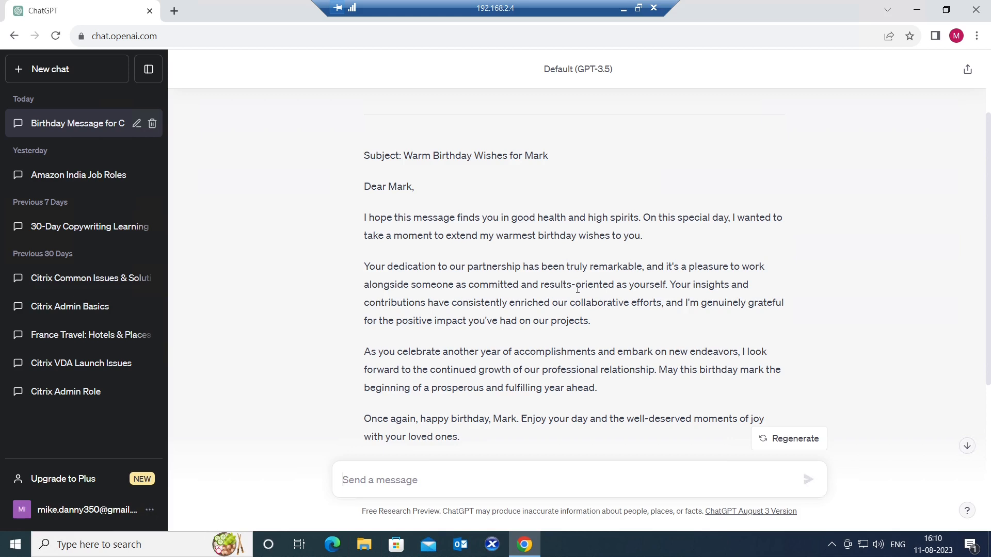
pyautogui.moveTo(692, 283)
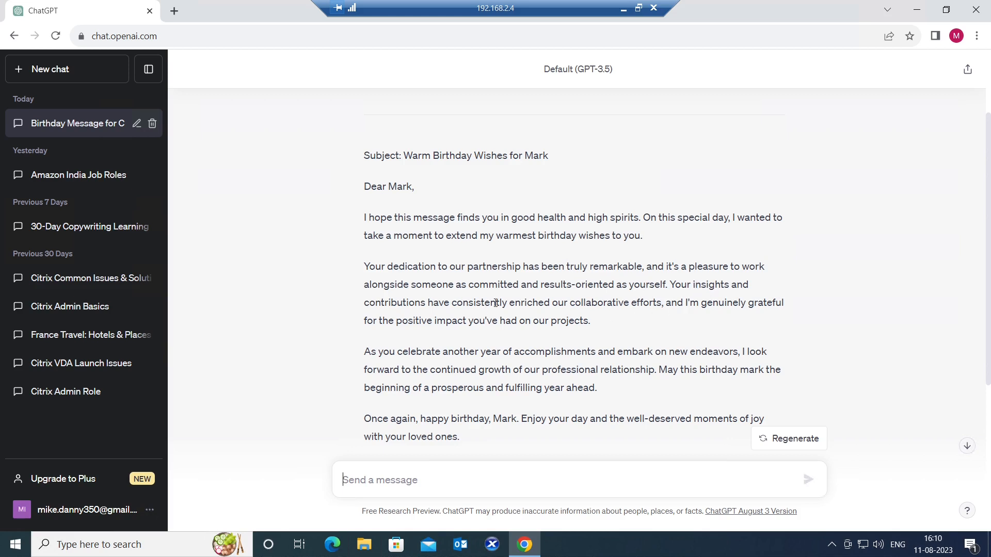
pyautogui.moveTo(604, 316)
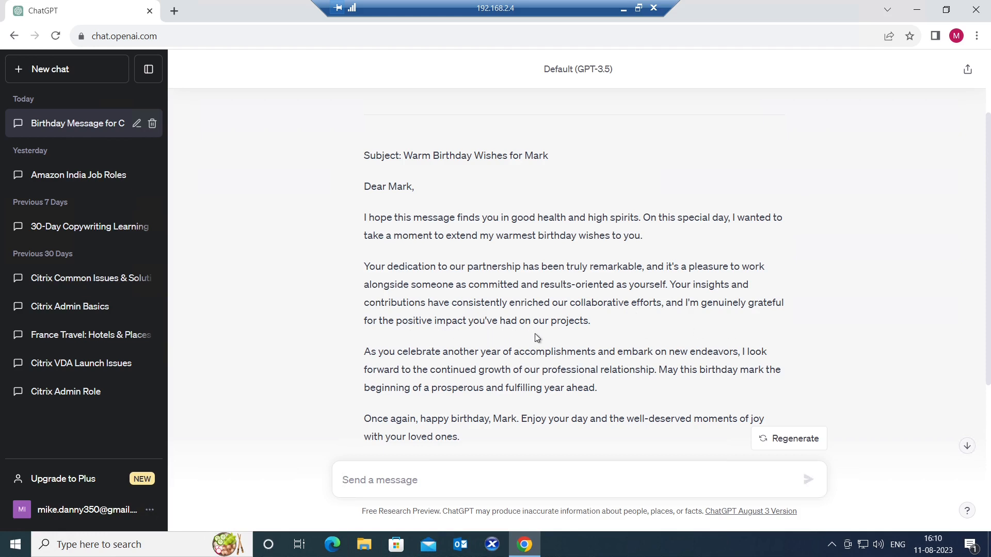
pyautogui.moveTo(593, 347)
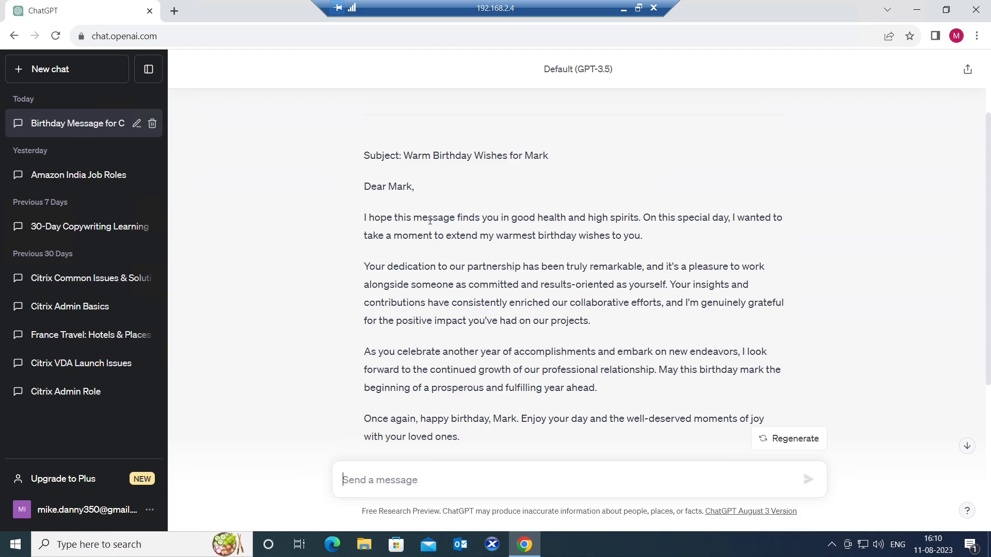
# Scroll down to read the closing lines and sign-off of Mark's birthday email
pyautogui.scroll(-3)
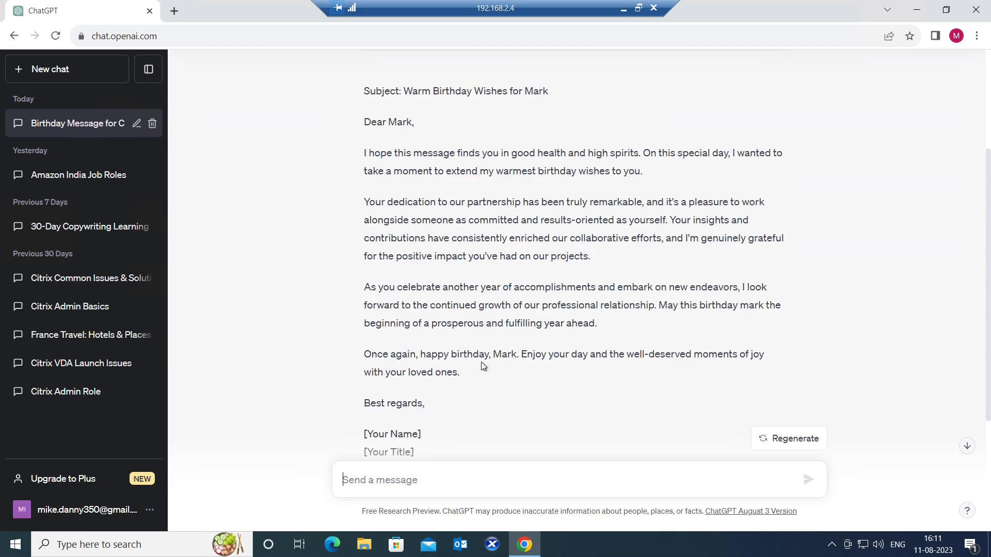
pyautogui.moveTo(381, 143)
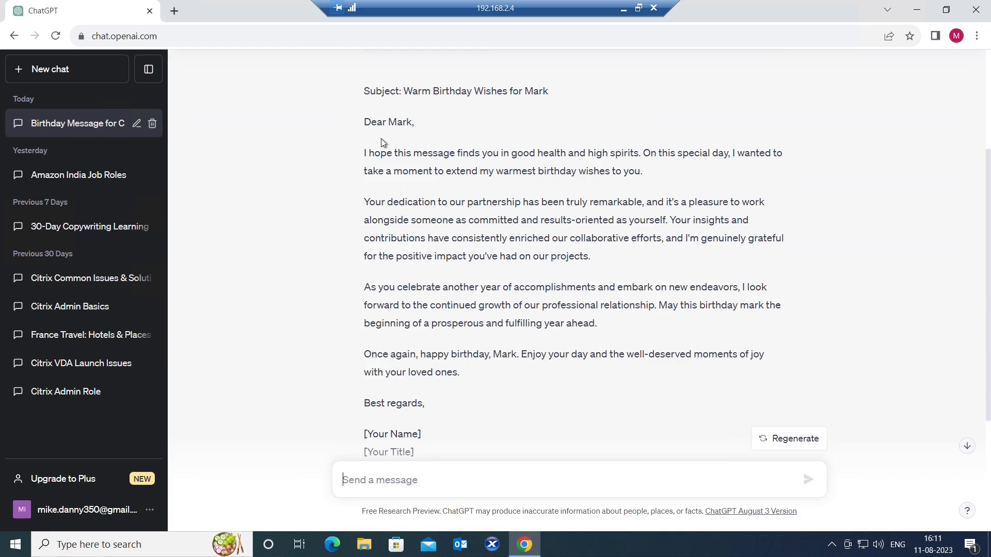
pyautogui.moveTo(363, 122); pyautogui.dragTo(526, 354)
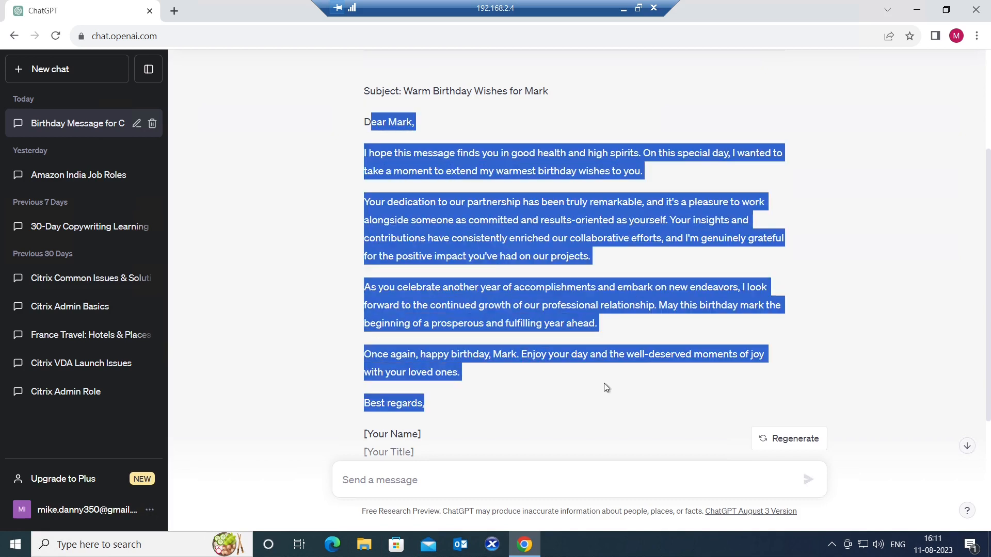
pyautogui.click(805, 345)
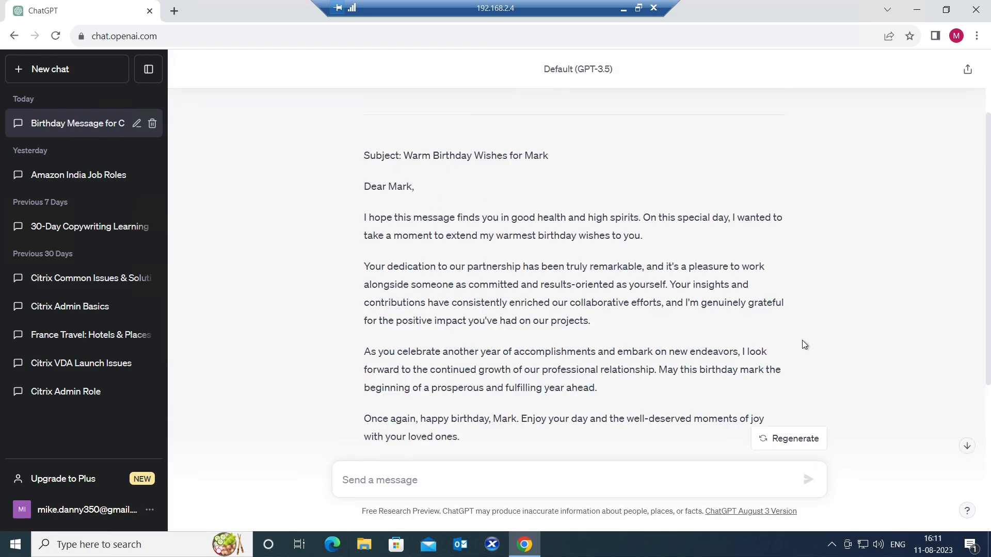
pyautogui.scroll(-3)
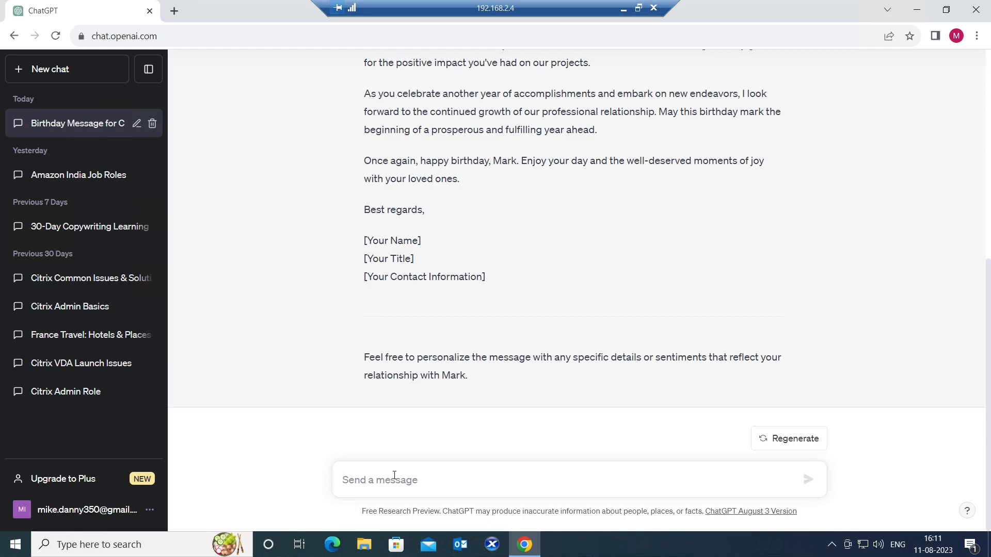
pyautogui.click(379, 480)
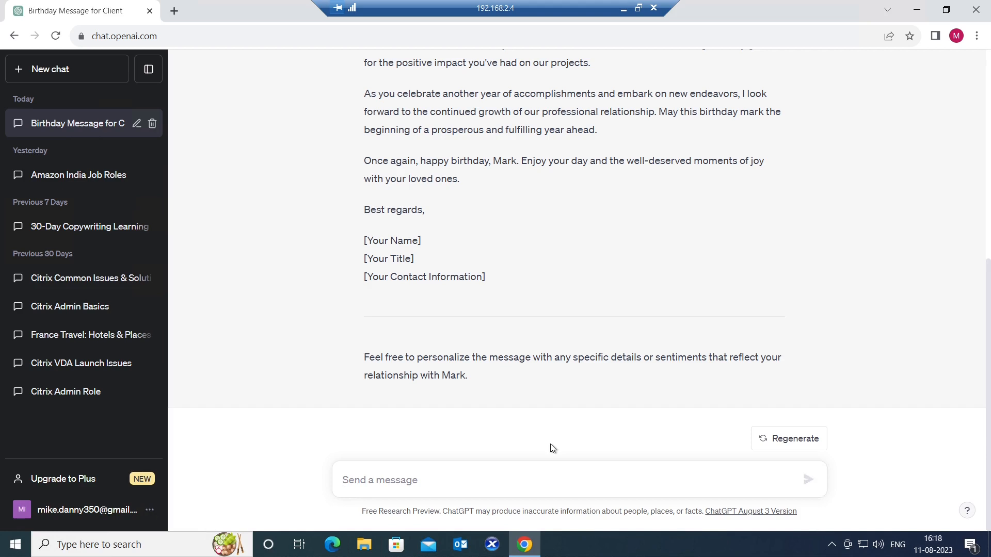
pyautogui.click(379, 480)
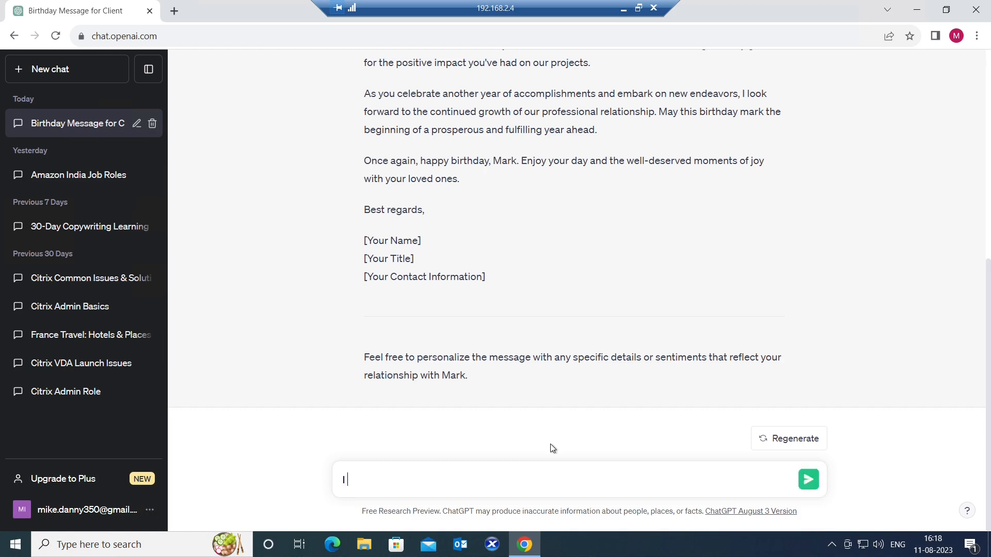
# Write 'I need a birthday greeting for my best friend, Sarah. Who's turning 28 years today.'
pyautogui.write('I need a')
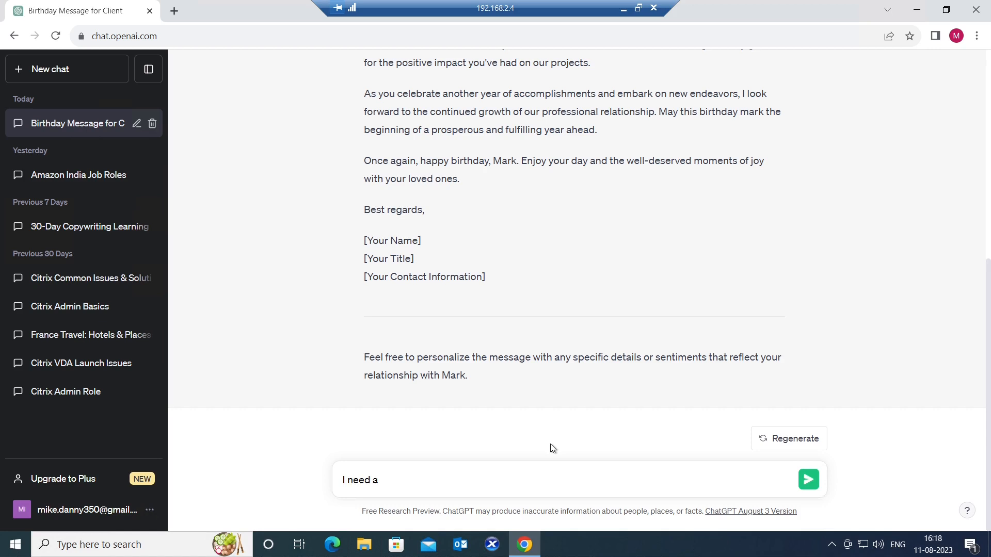
pyautogui.write('birth')
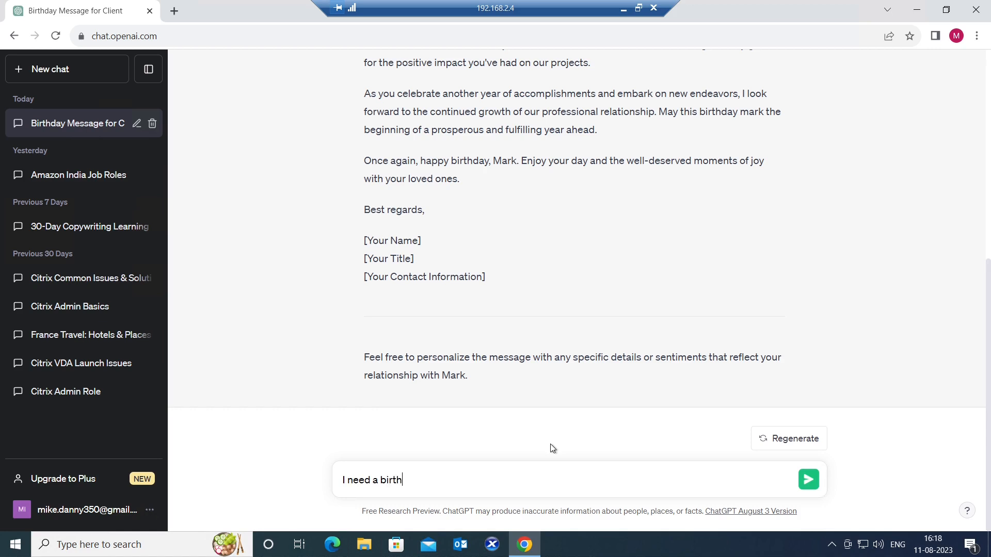
pyautogui.write('day')
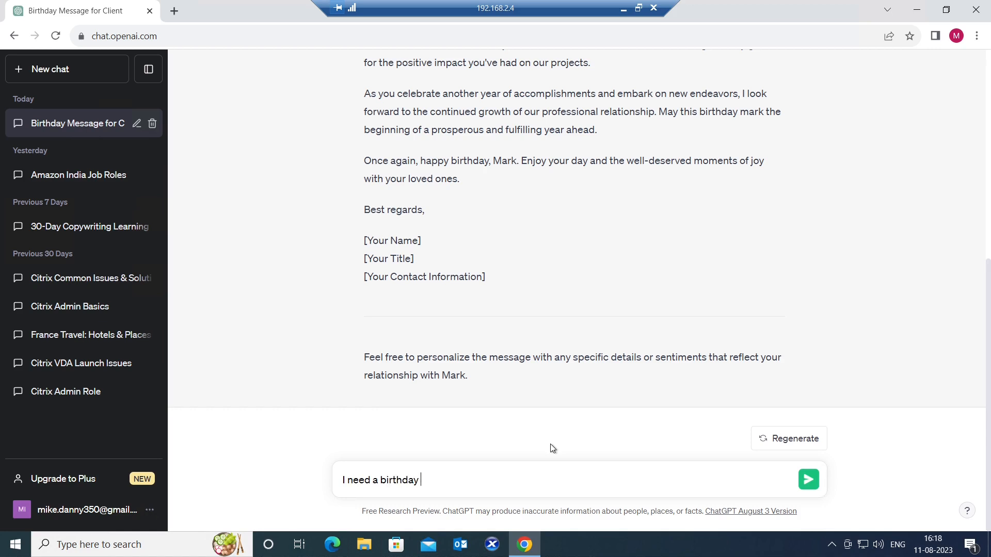
pyautogui.write('greeting')
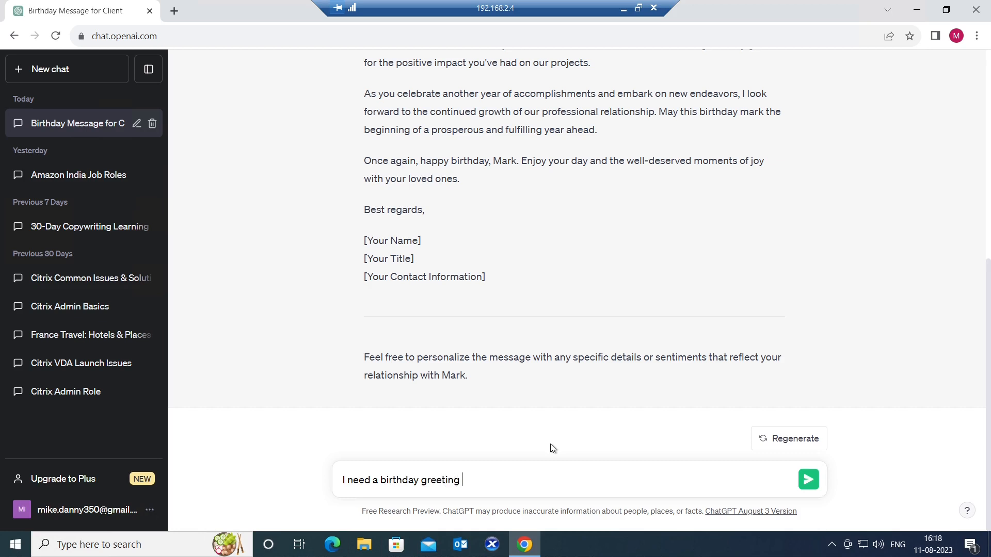
pyautogui.write('for')
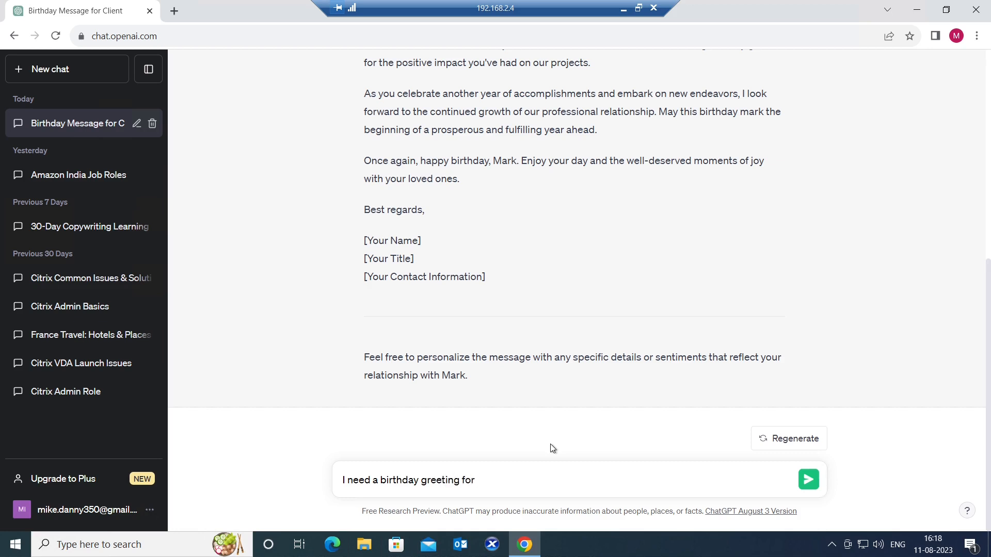
pyautogui.write('my m')
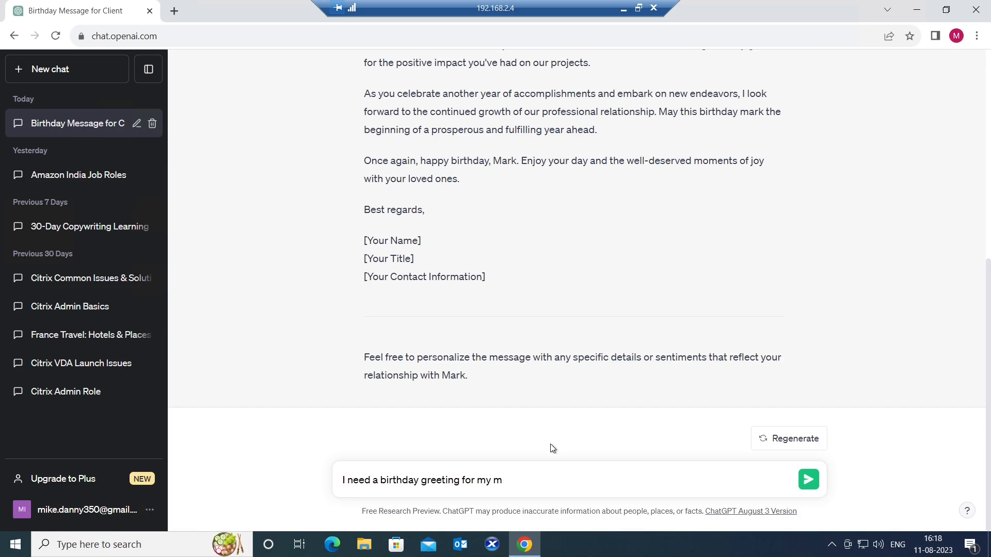
pyautogui.write('best fr')
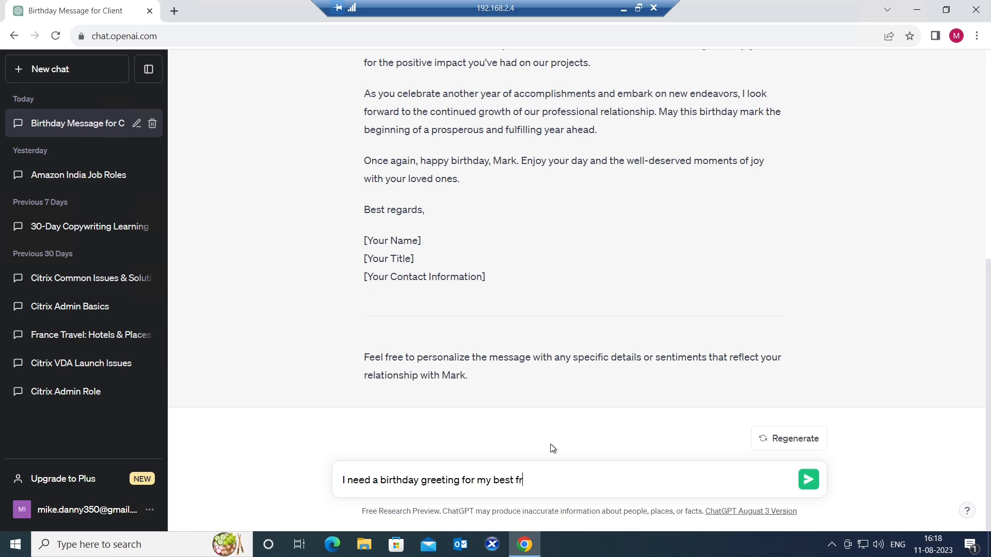
pyautogui.write('iend')
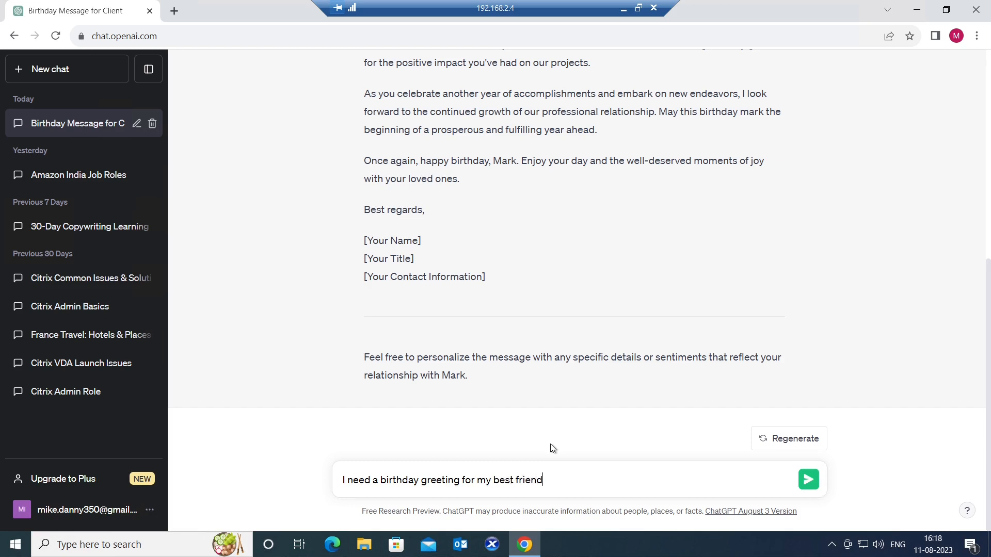
pyautogui.write(',')
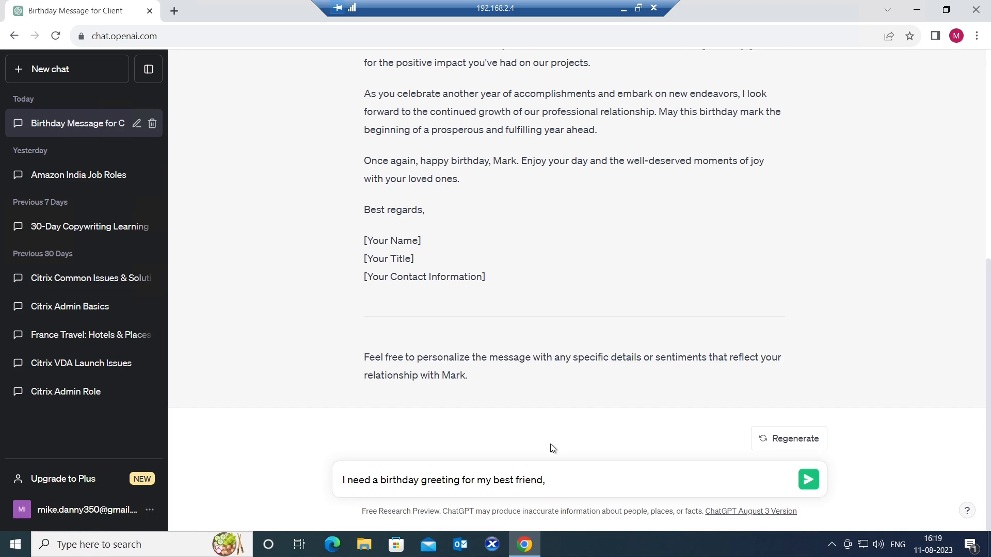
pyautogui.write('S')
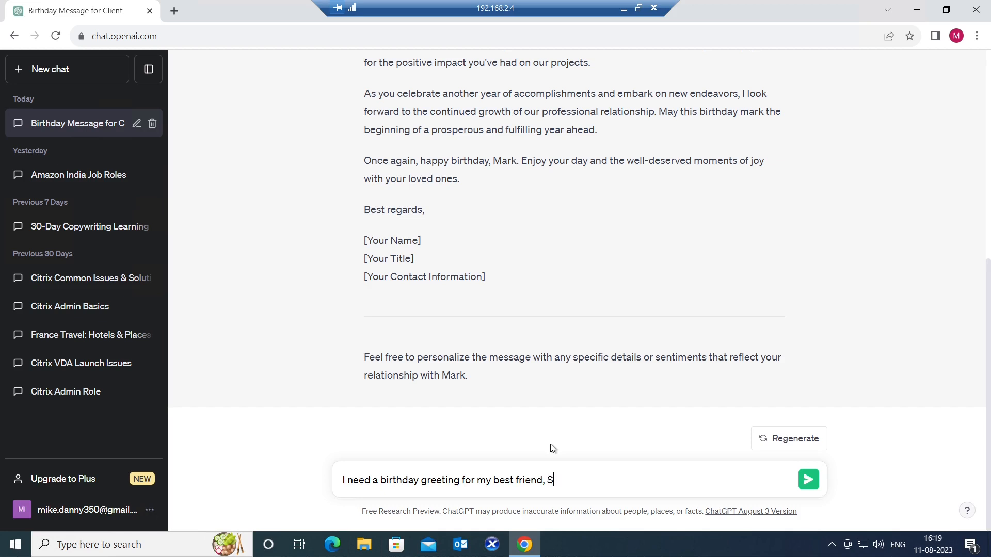
pyautogui.write('arah.')
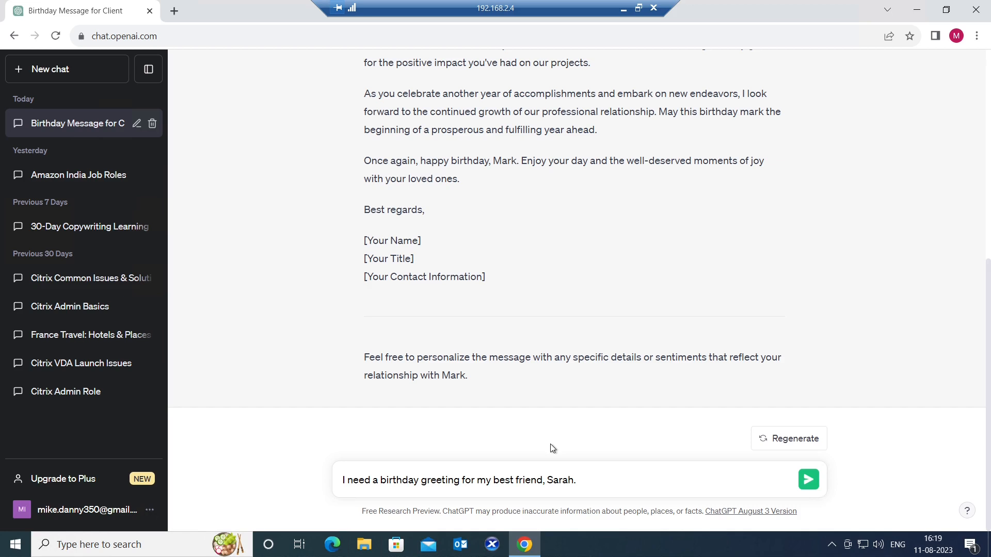
pyautogui.write("Who's")
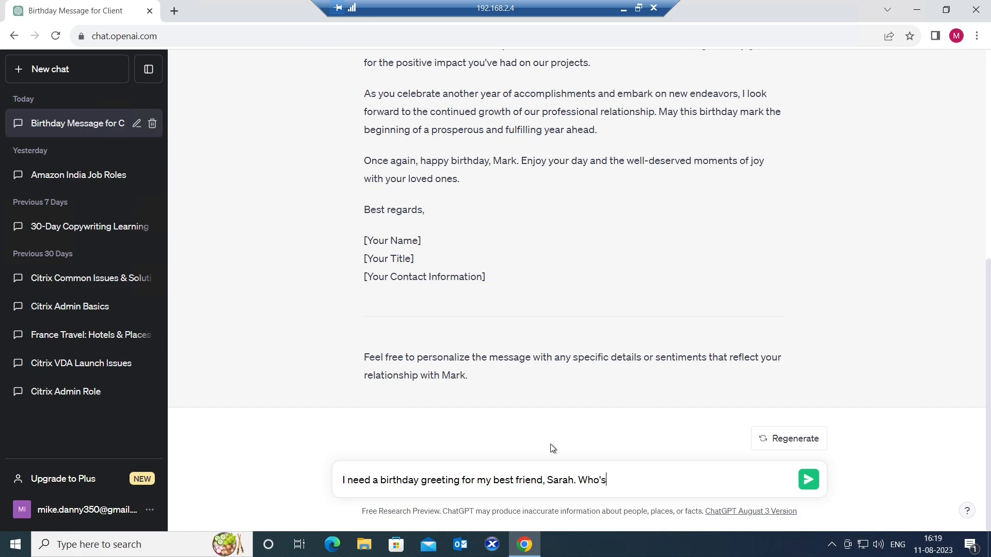
pyautogui.write('turning')
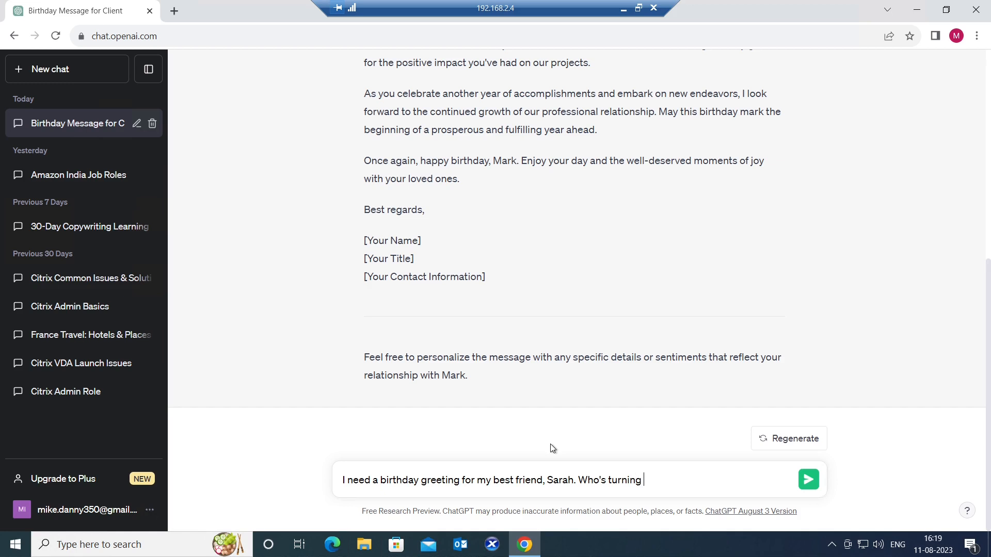
pyautogui.write('28 y')
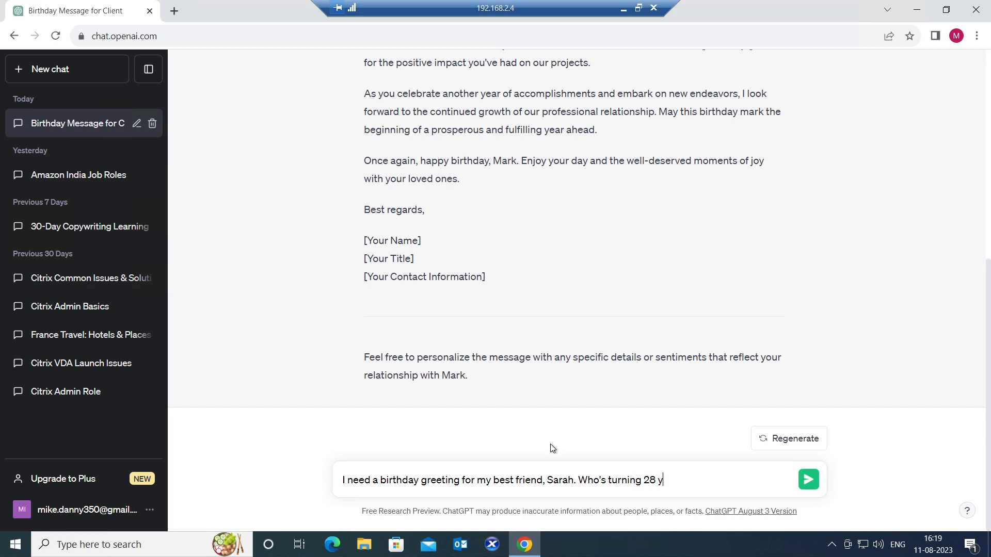
pyautogui.write('ears to')
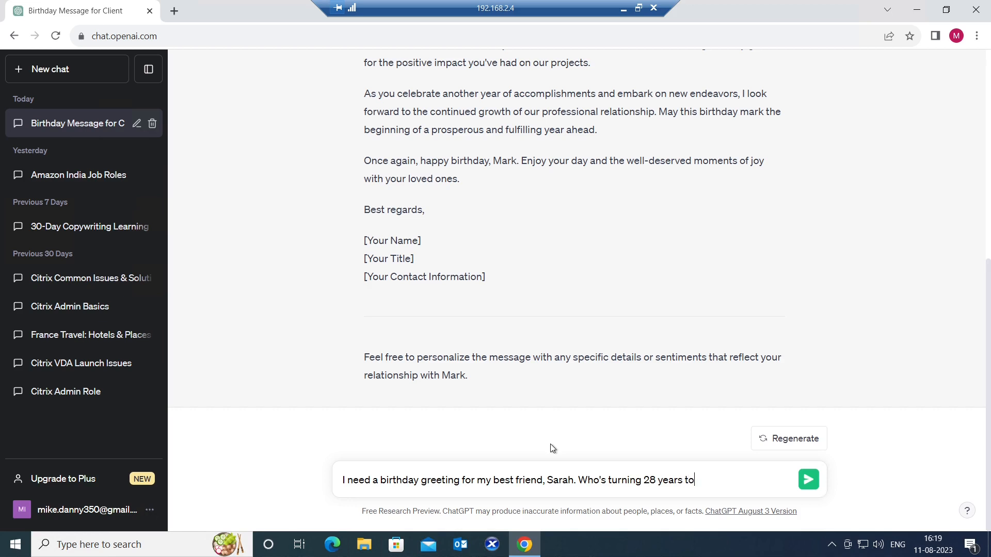
pyautogui.write('day')
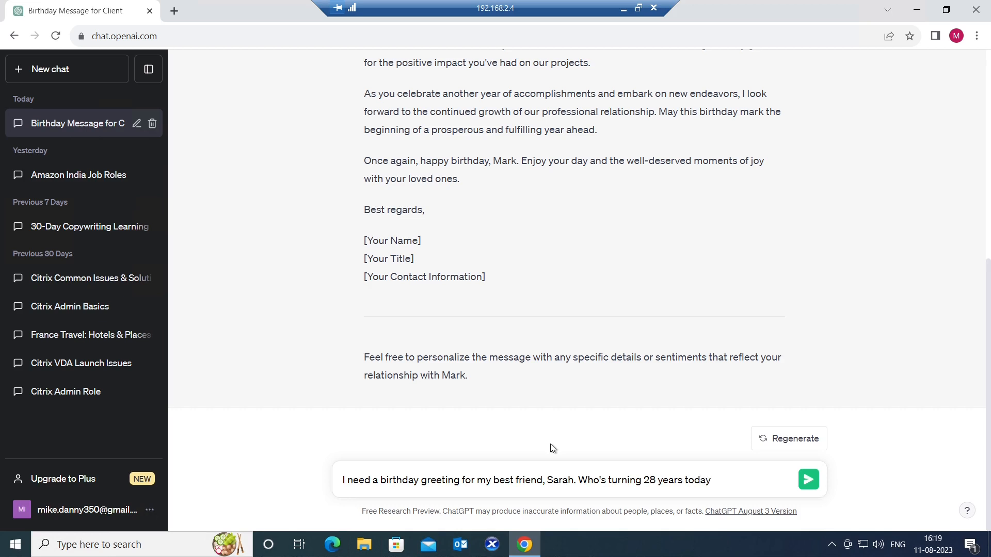
pyautogui.write('.')
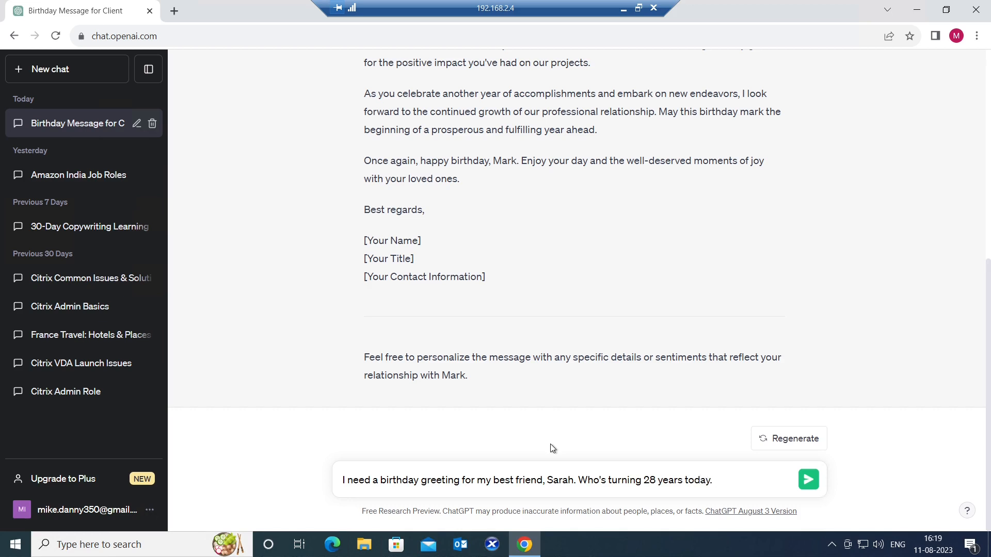
# Add 'Can you suggest something funny and memorable?' to complete the unsent request
pyautogui.write('Can')
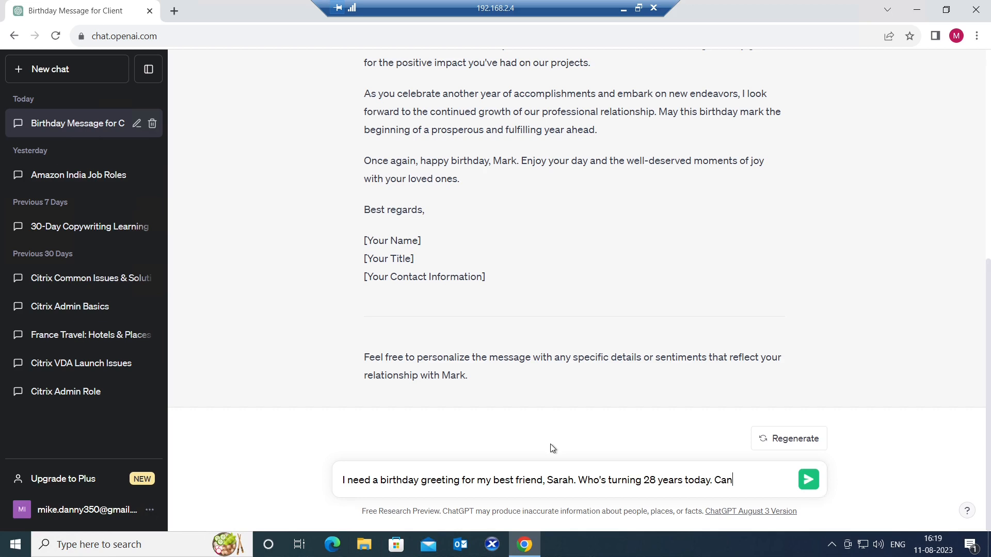
pyautogui.write('you suggest something')
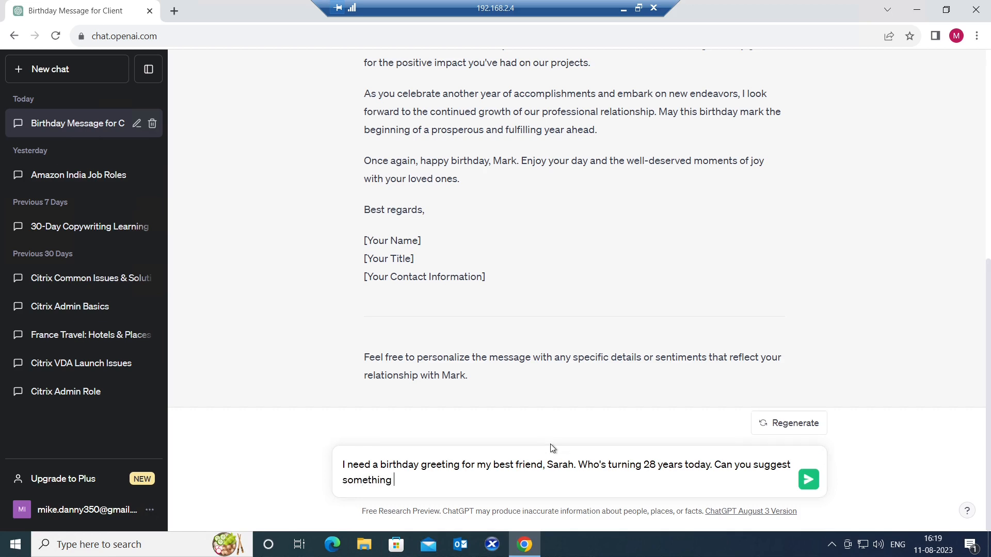
pyautogui.write('funny')
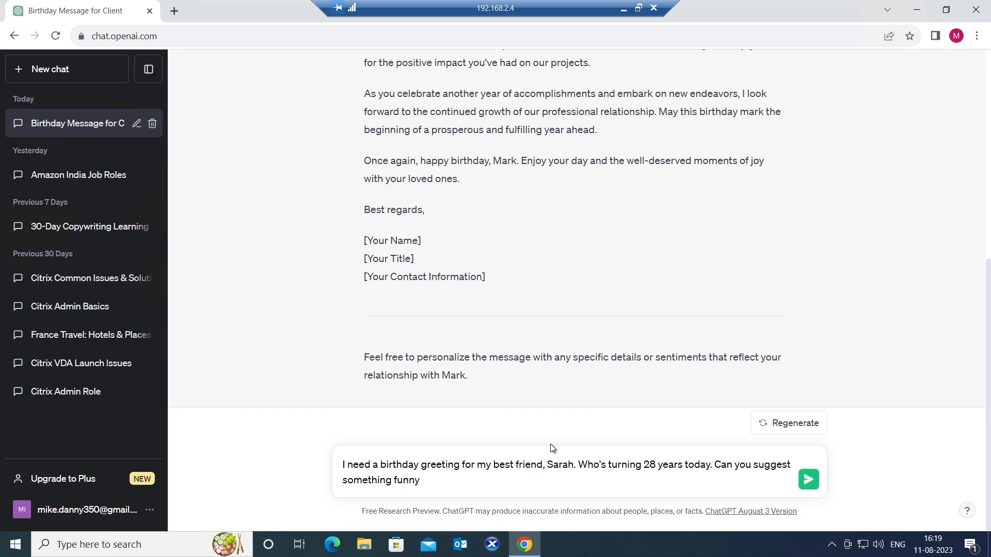
pyautogui.write('and m')
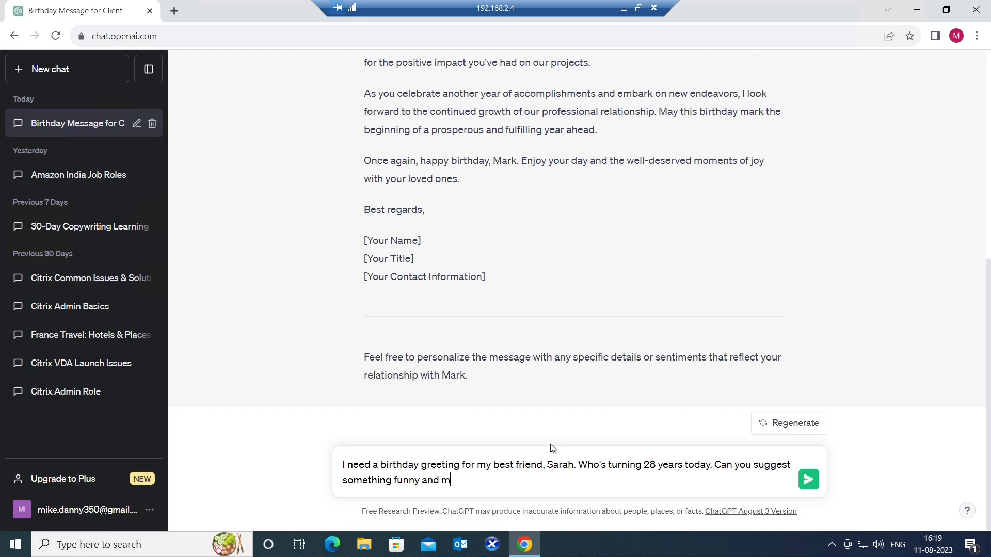
pyautogui.write('emorab')
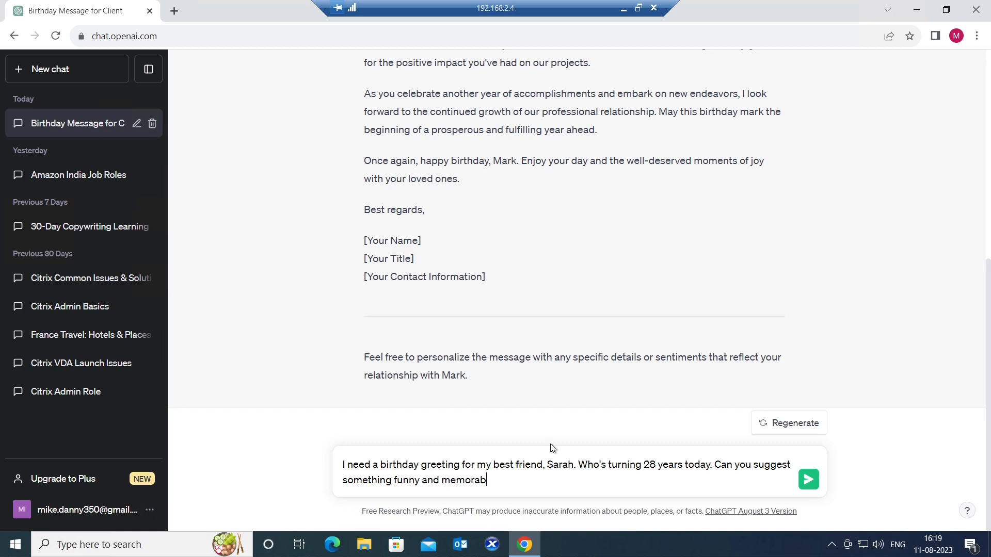
pyautogui.write('le?')
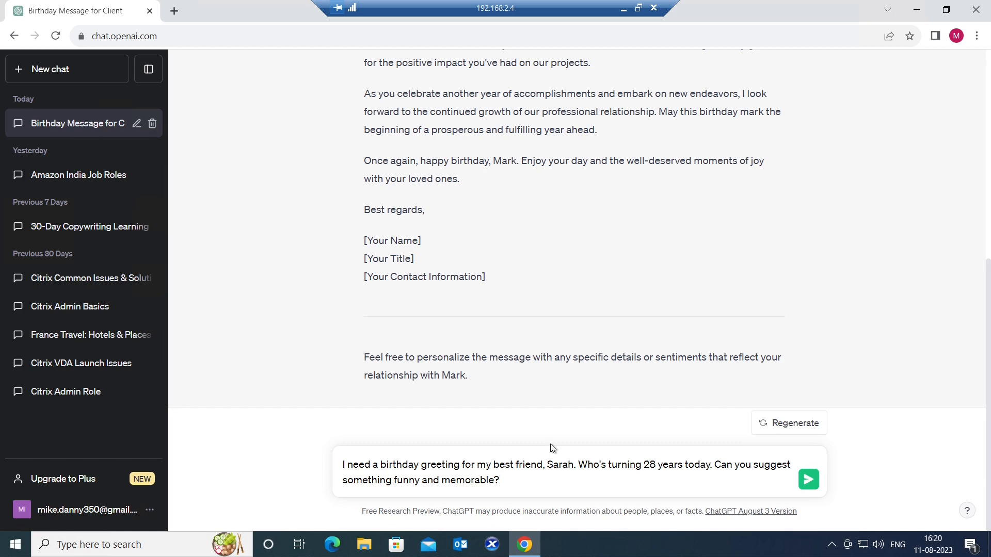
pyautogui.moveTo(868, 463)
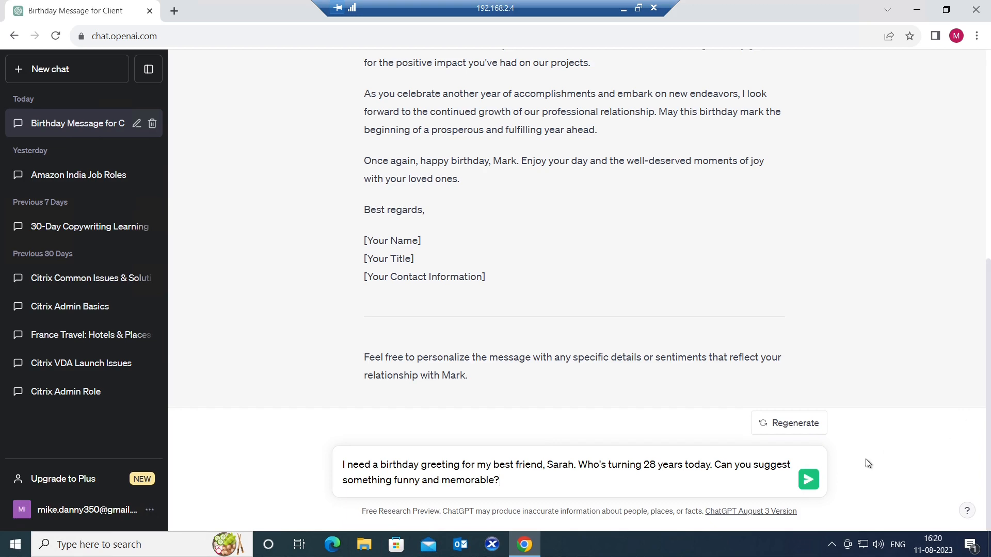
# Send the Sarah request and receive a humorous Happy 28th Birthday greeting
pyautogui.click(808, 479)
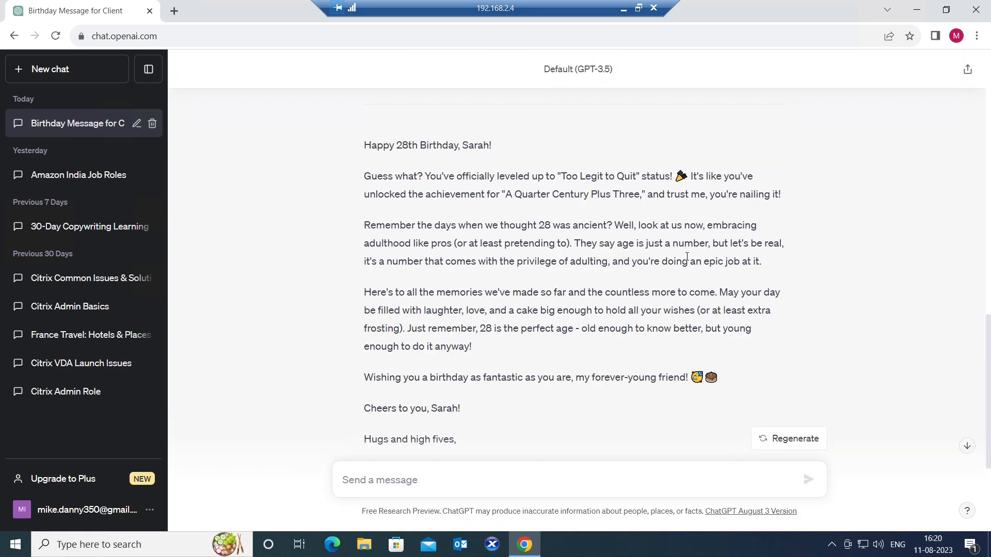
pyautogui.moveTo(683, 236)
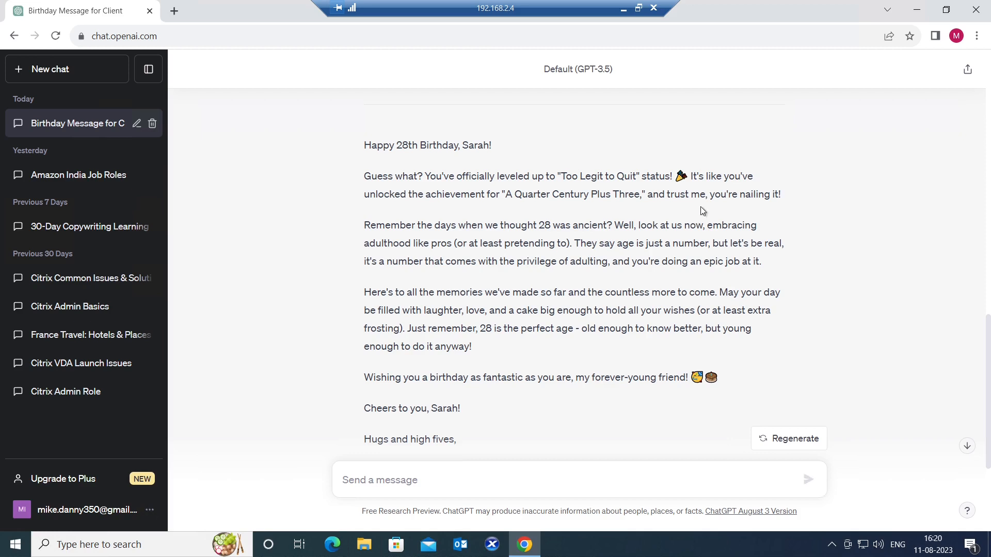
pyautogui.moveTo(510, 255)
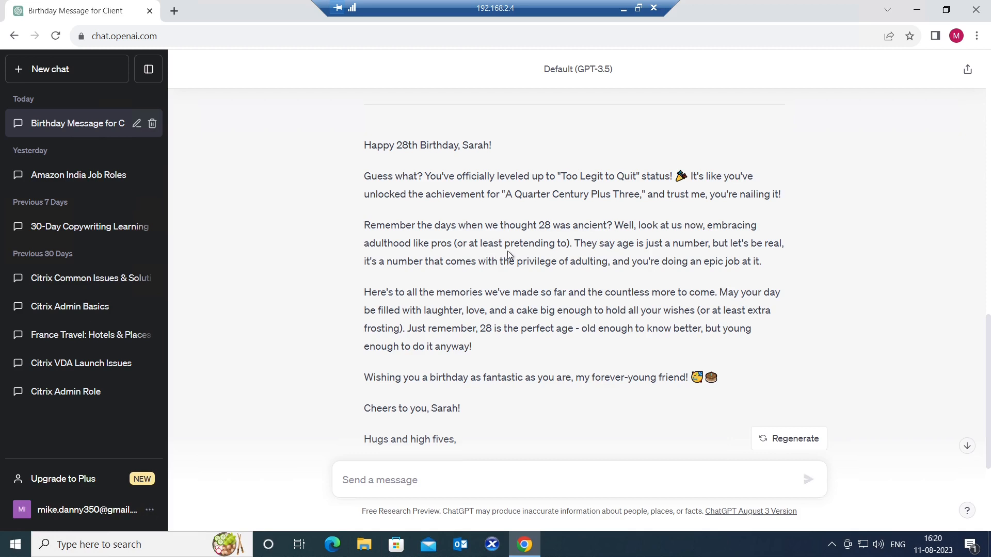
pyautogui.moveTo(670, 256)
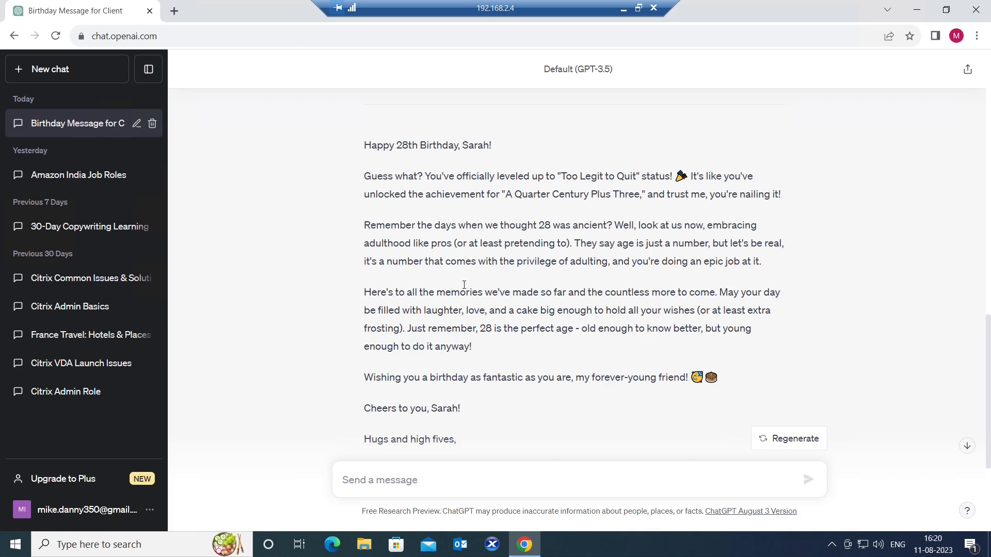
pyautogui.moveTo(463, 286)
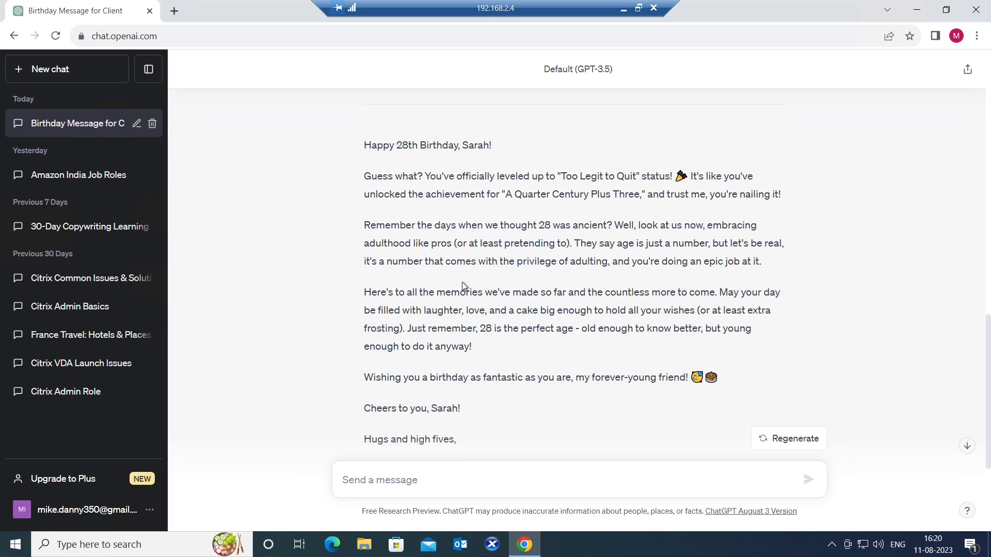
pyautogui.moveTo(730, 276)
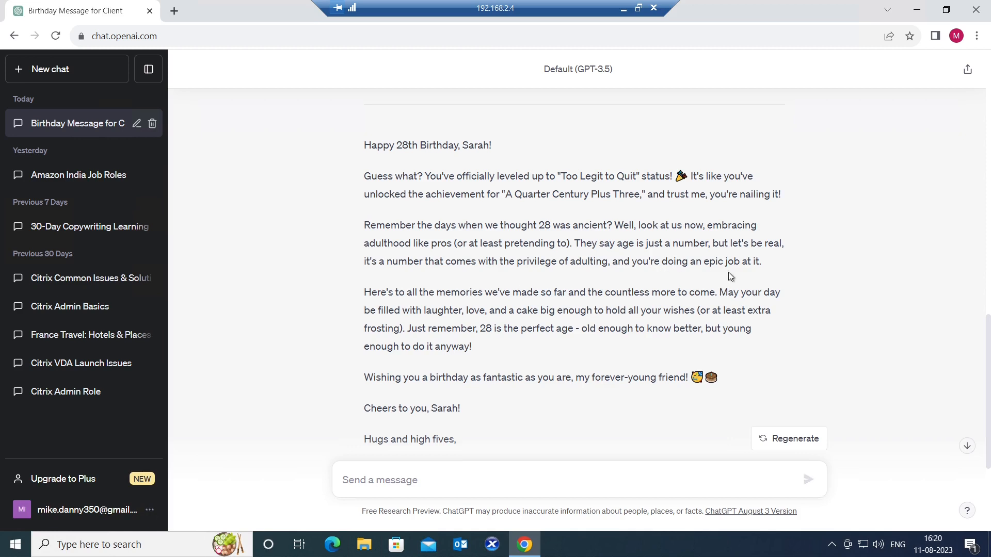
pyautogui.moveTo(512, 288)
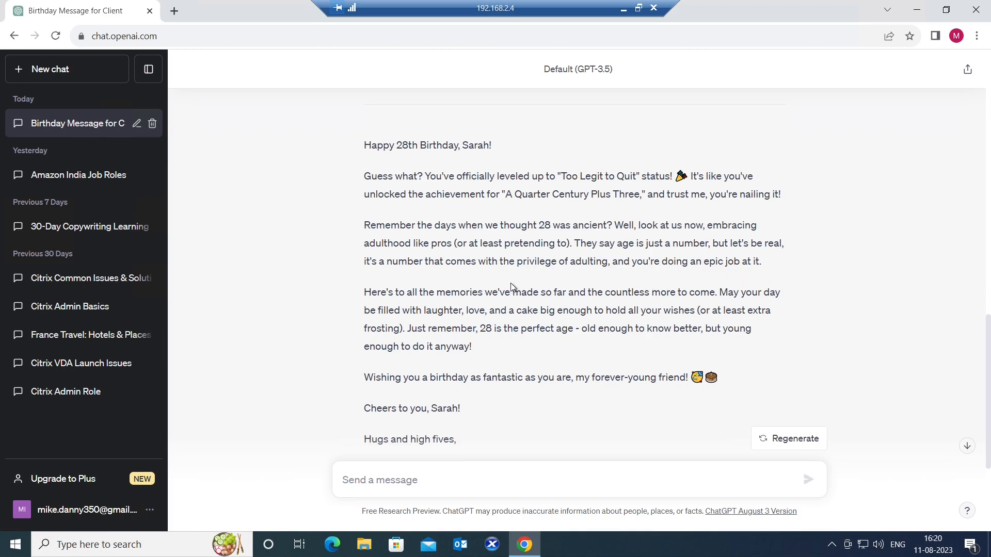
pyautogui.moveTo(581, 286)
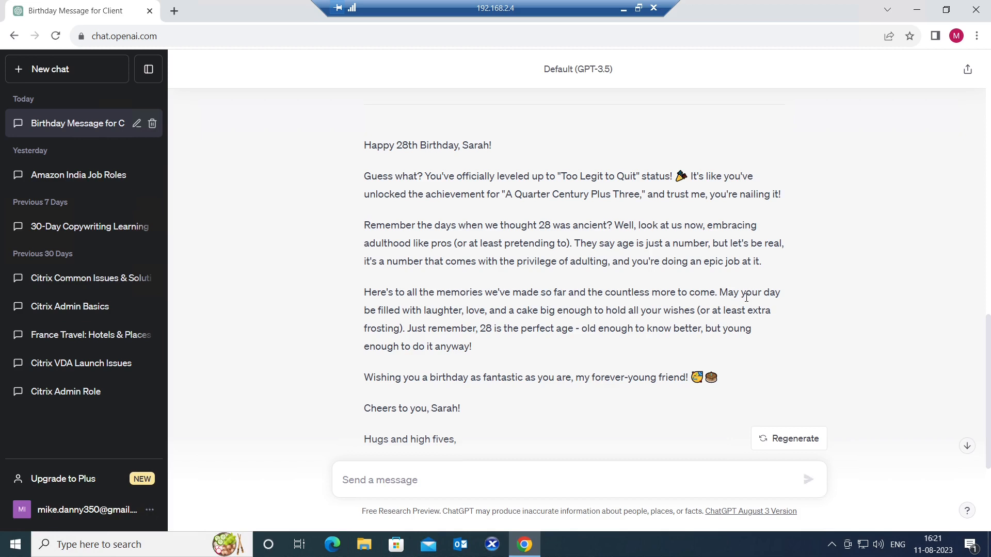
pyautogui.moveTo(832, 328)
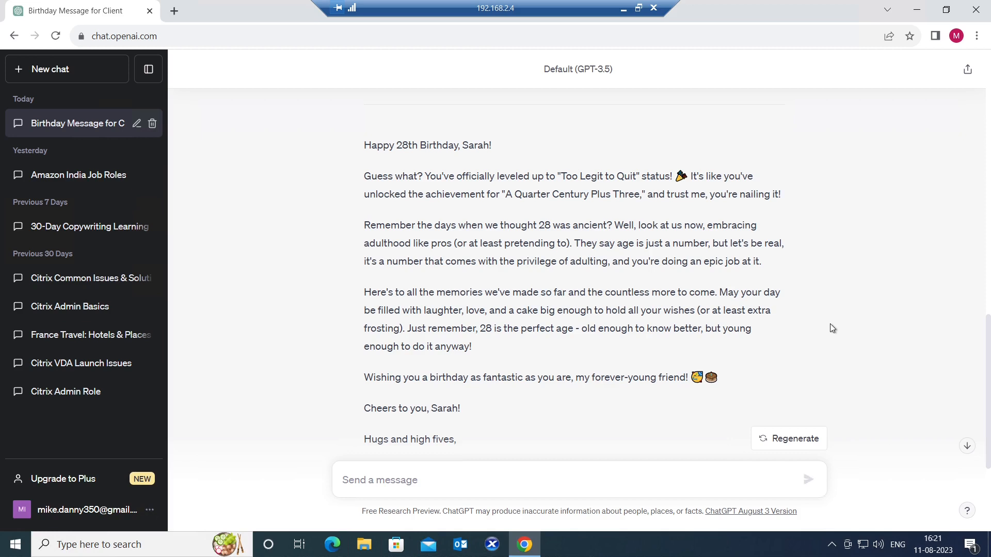